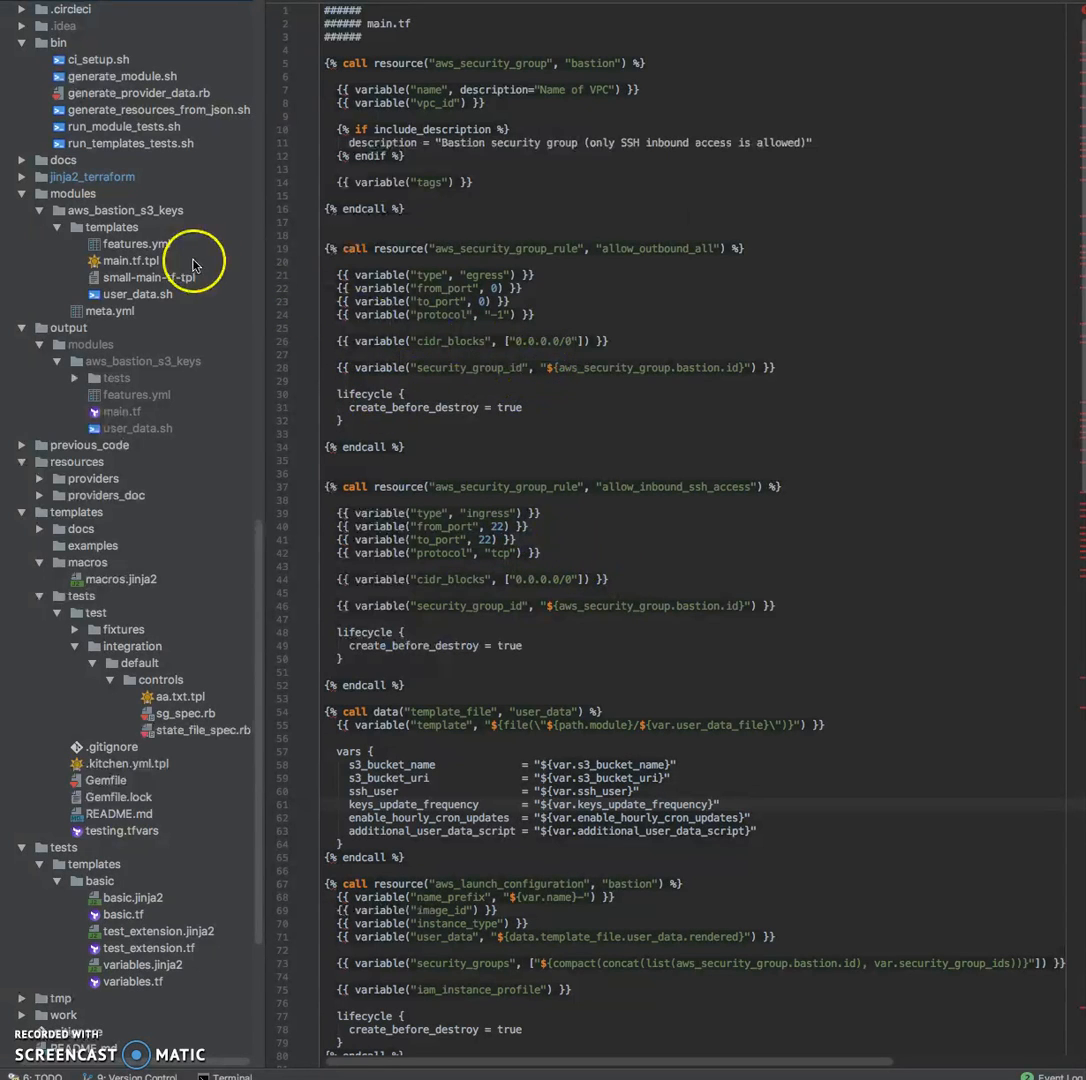
Browse the aws_bastion_s3_keys module and select the variables() call in its template
click(72, 193)
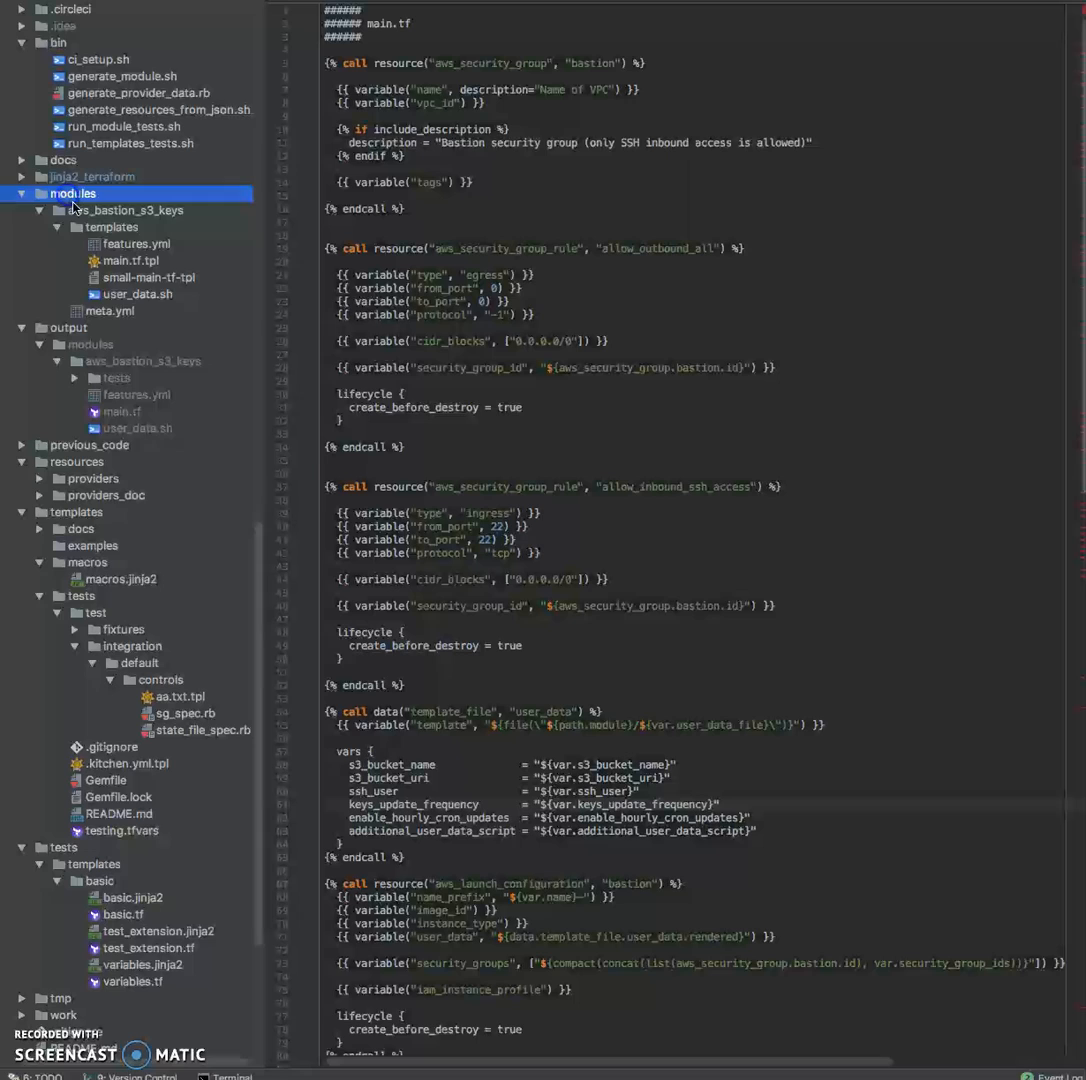
click(126, 210)
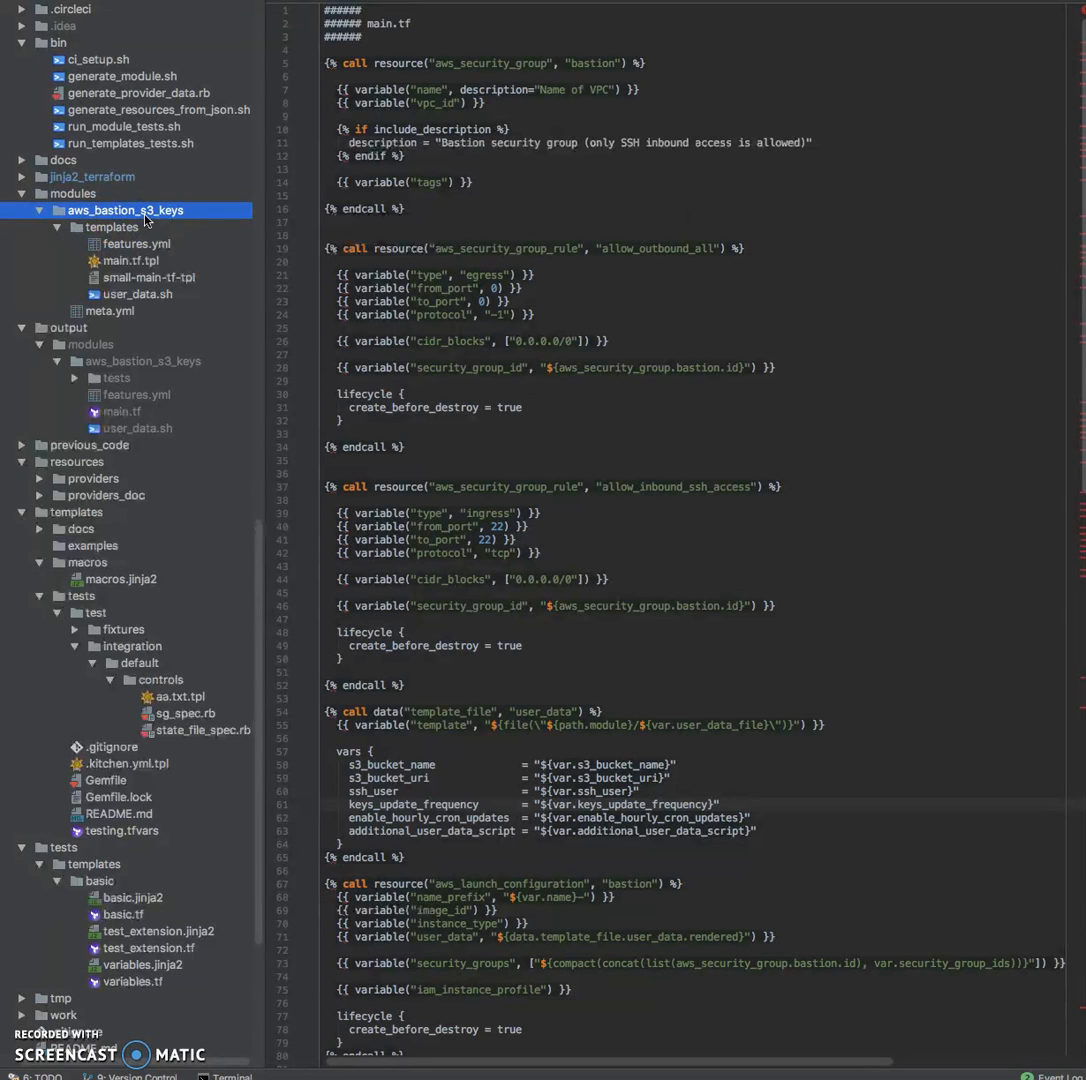
mouse_move(202, 226)
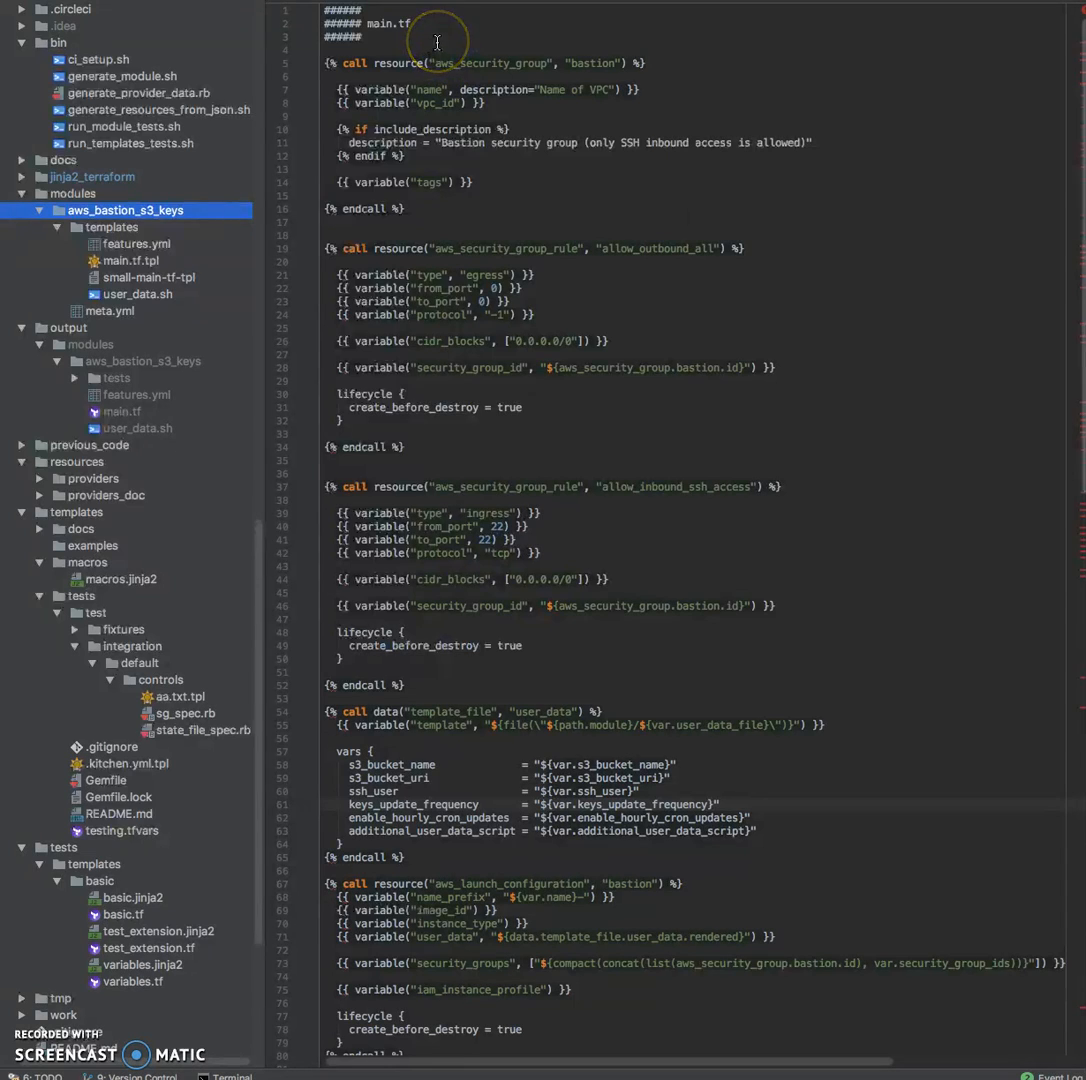
mouse_move(357, 50)
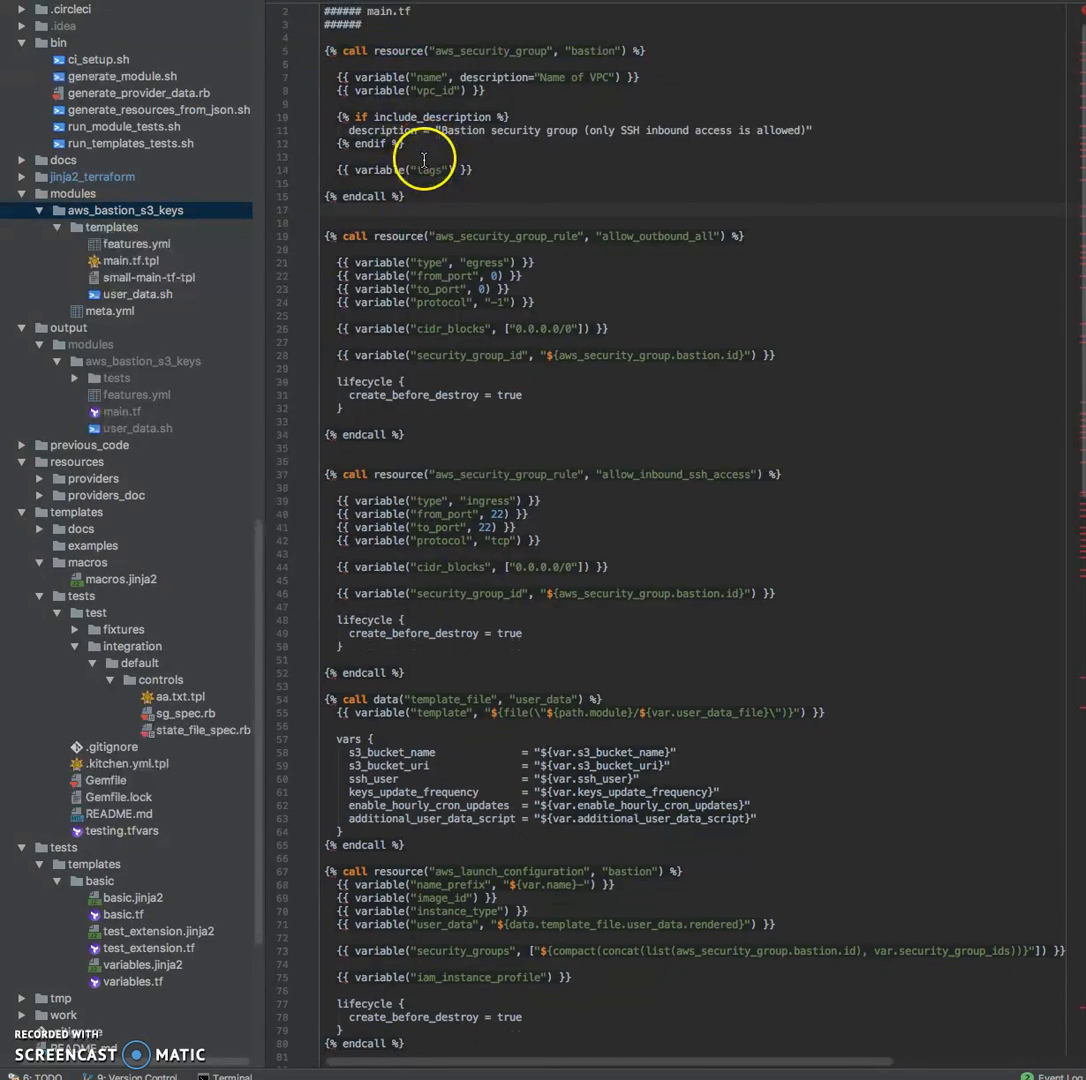
scroll(down, 3)
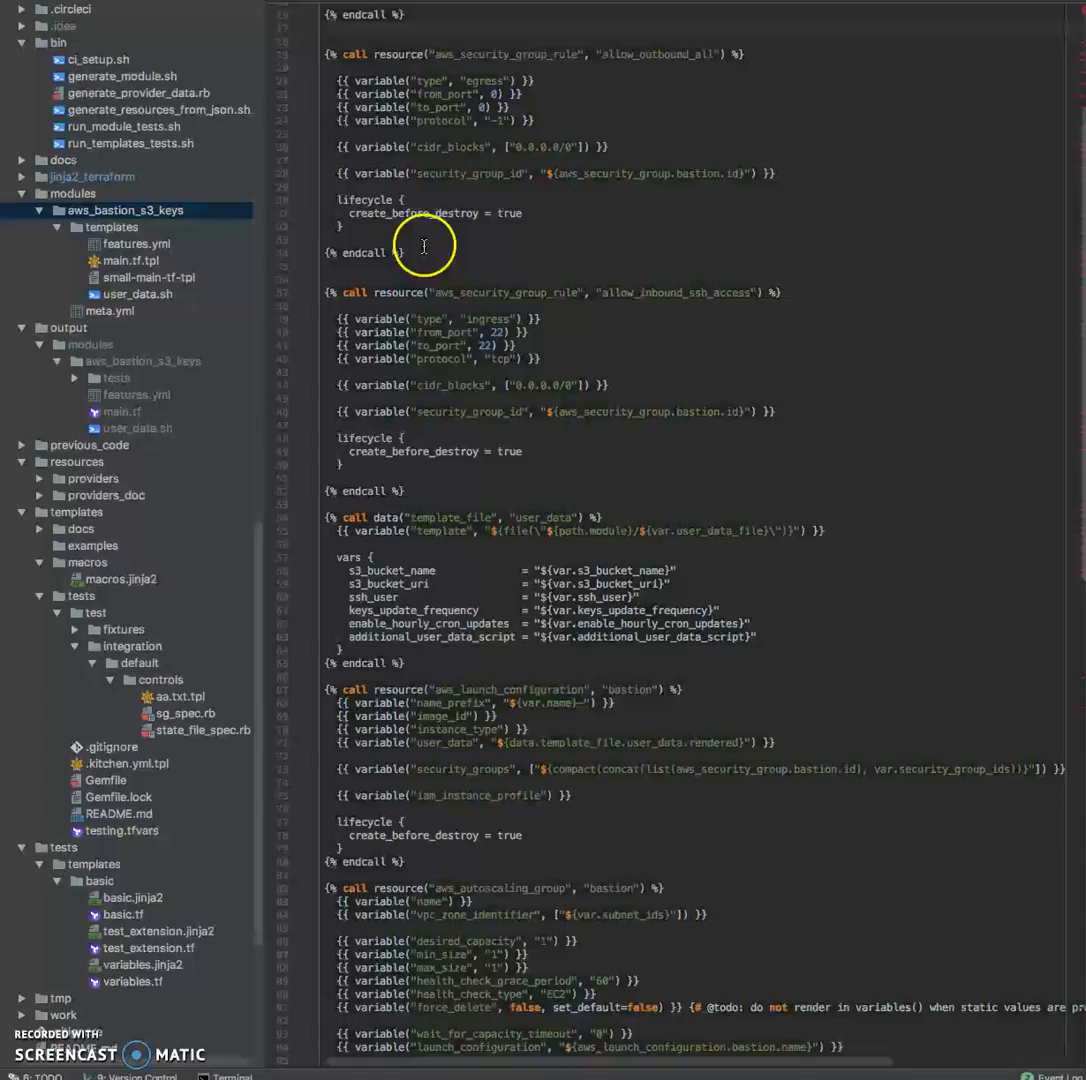
scroll(down, 3)
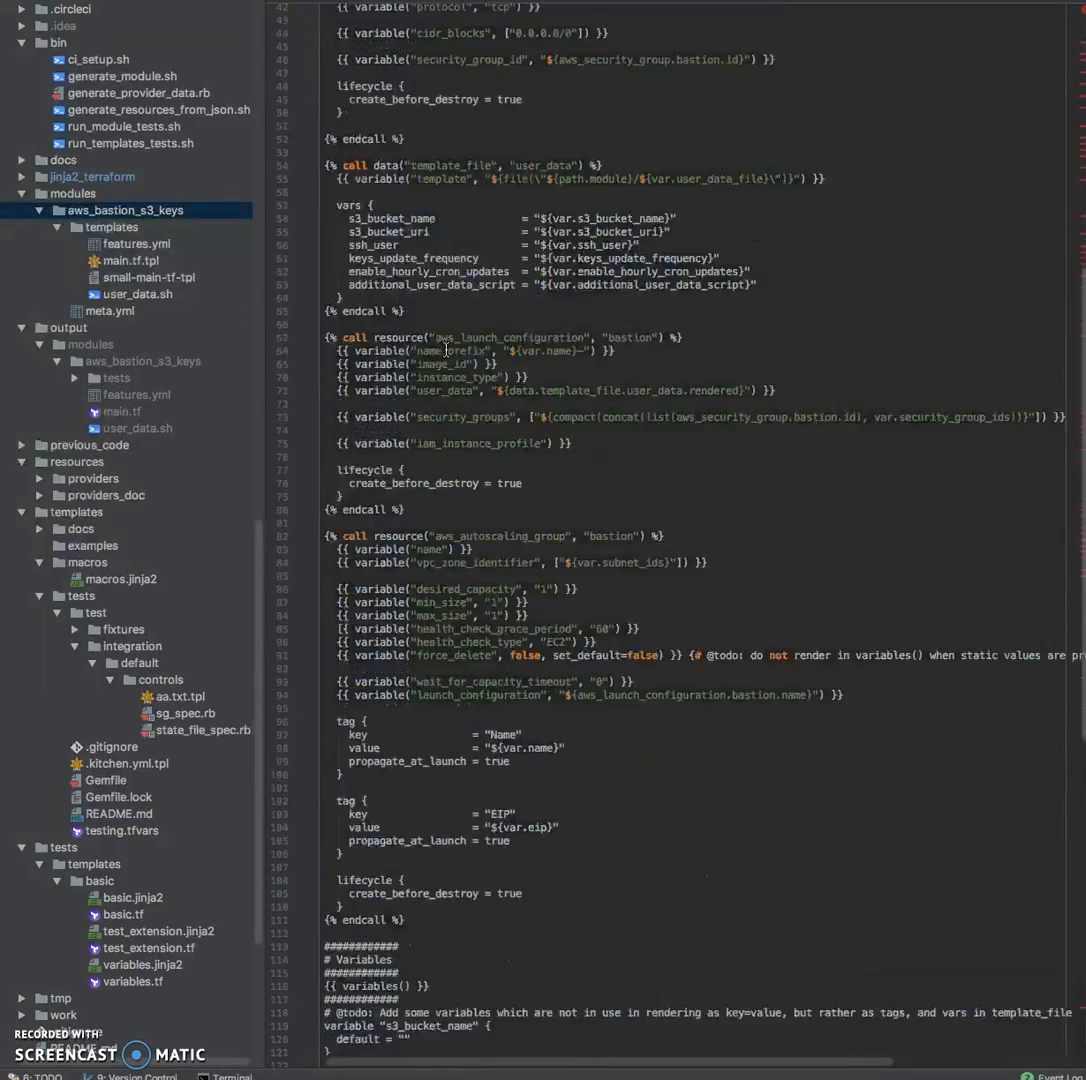
scroll(down, 3)
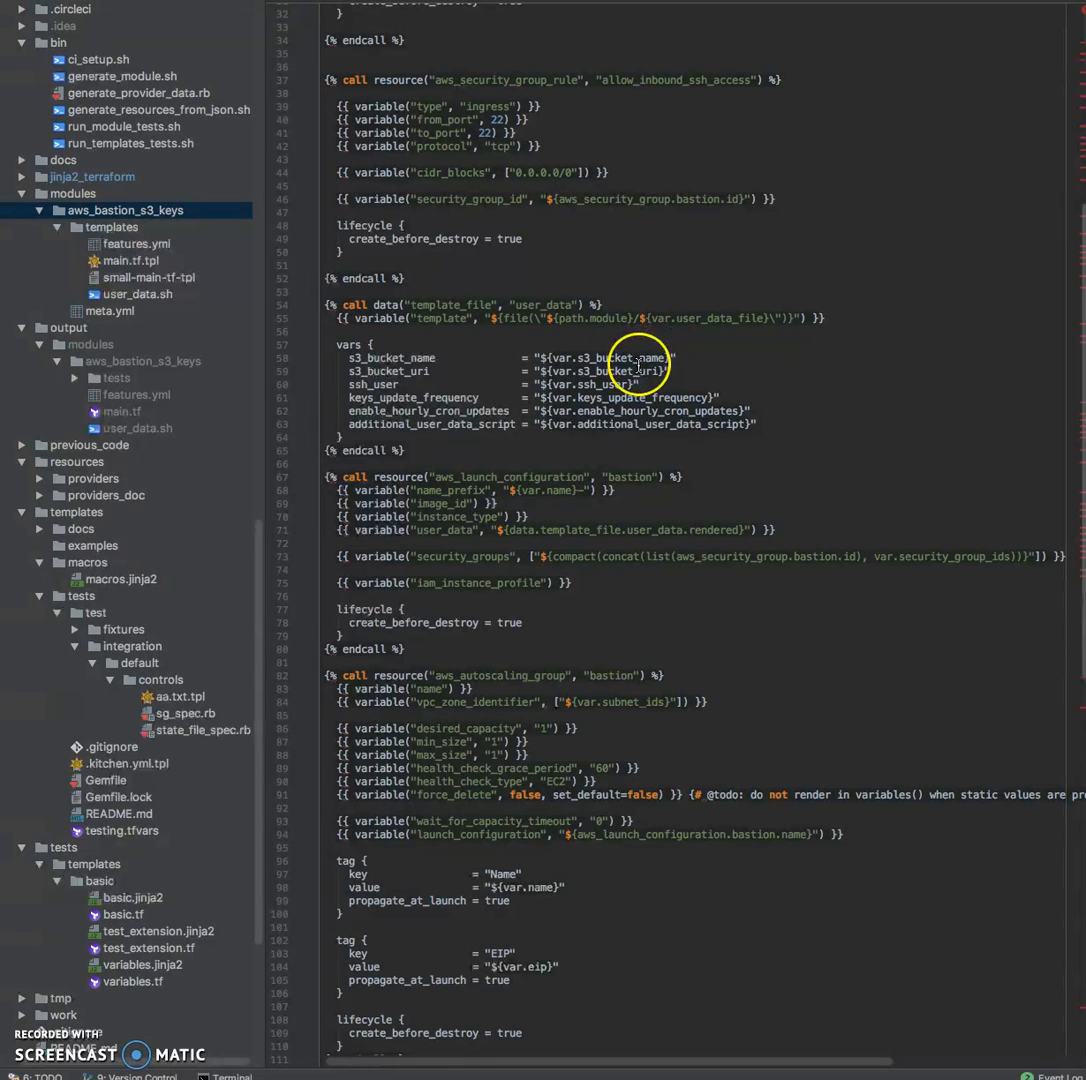
scroll(down, 3)
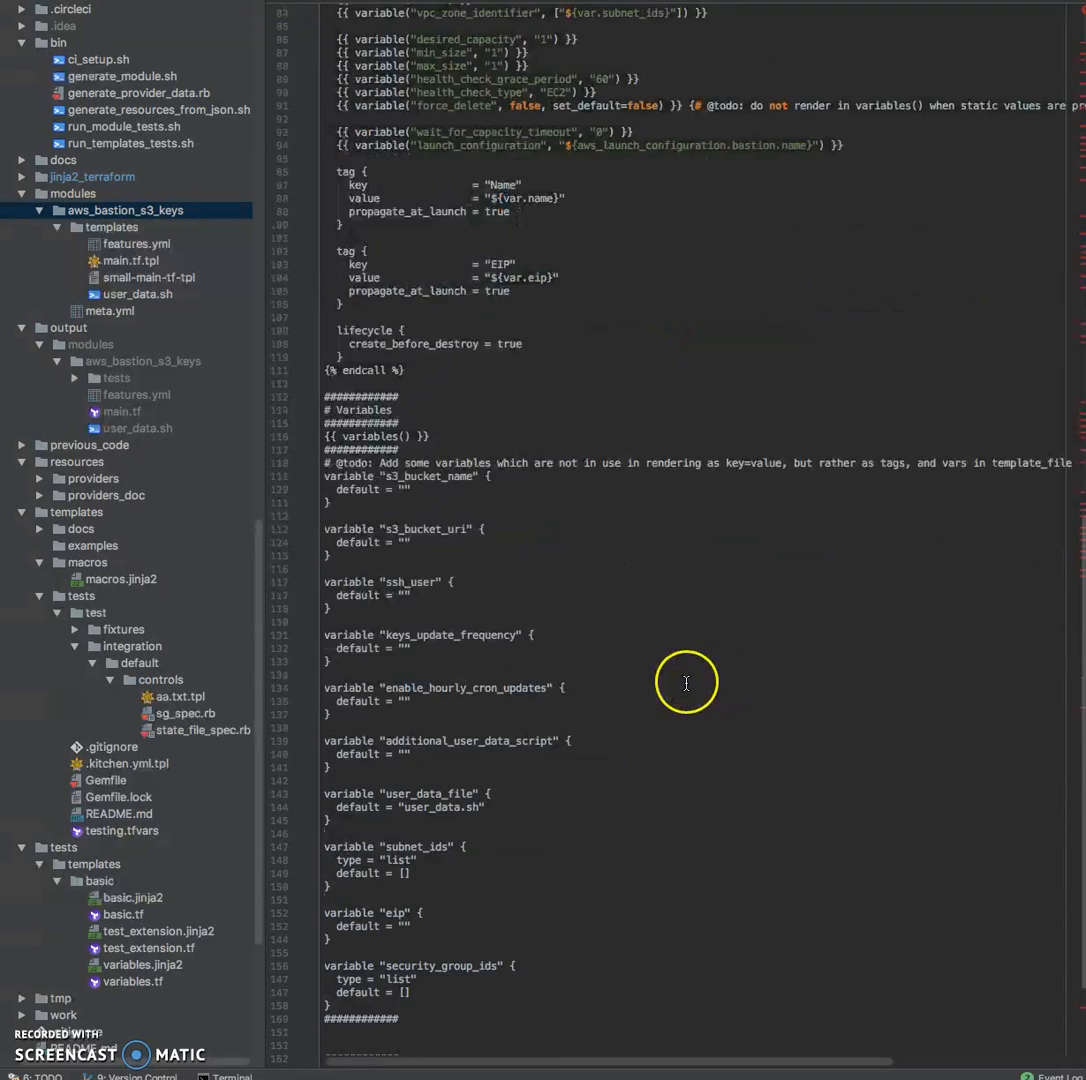
scroll(down, 3)
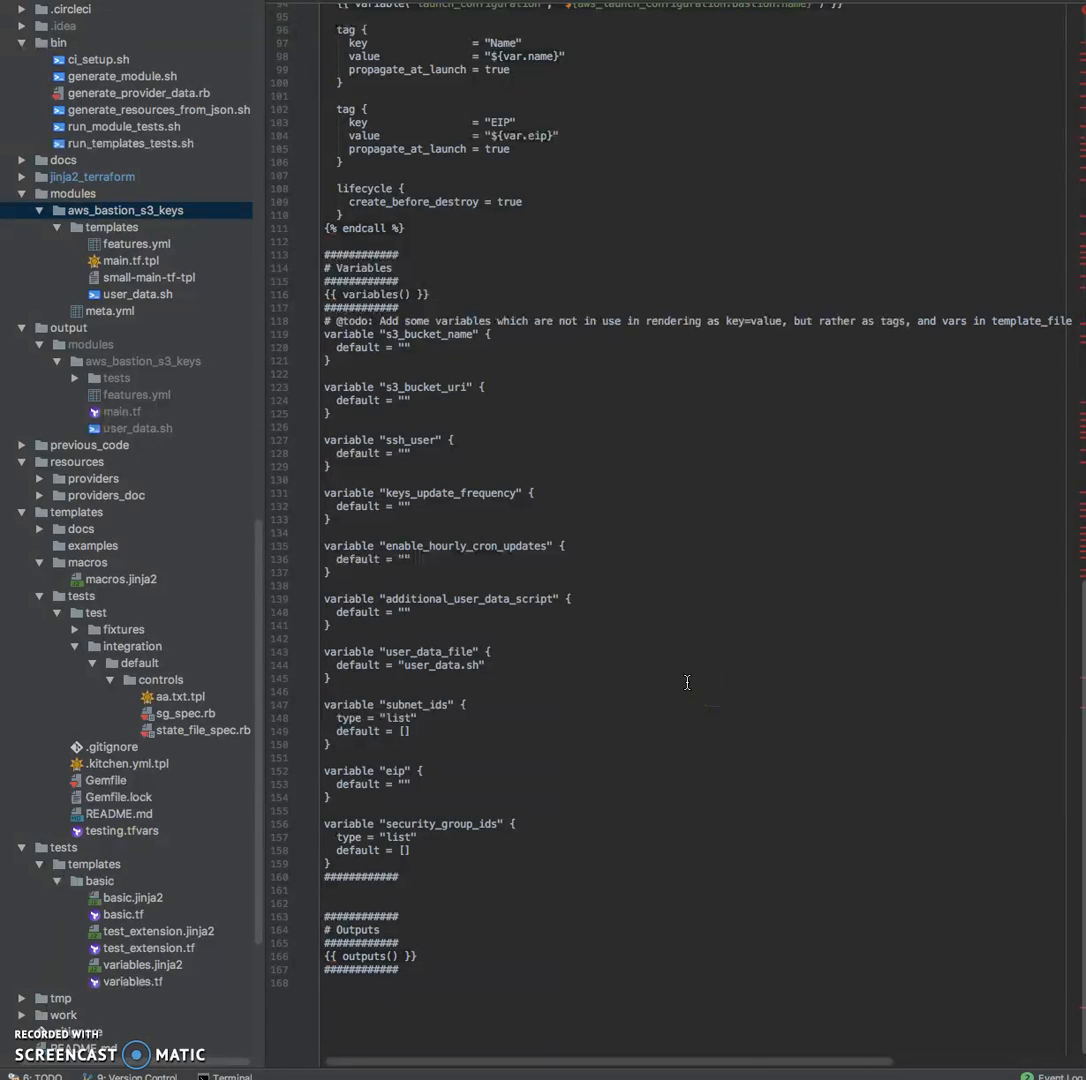
double_click(365, 955)
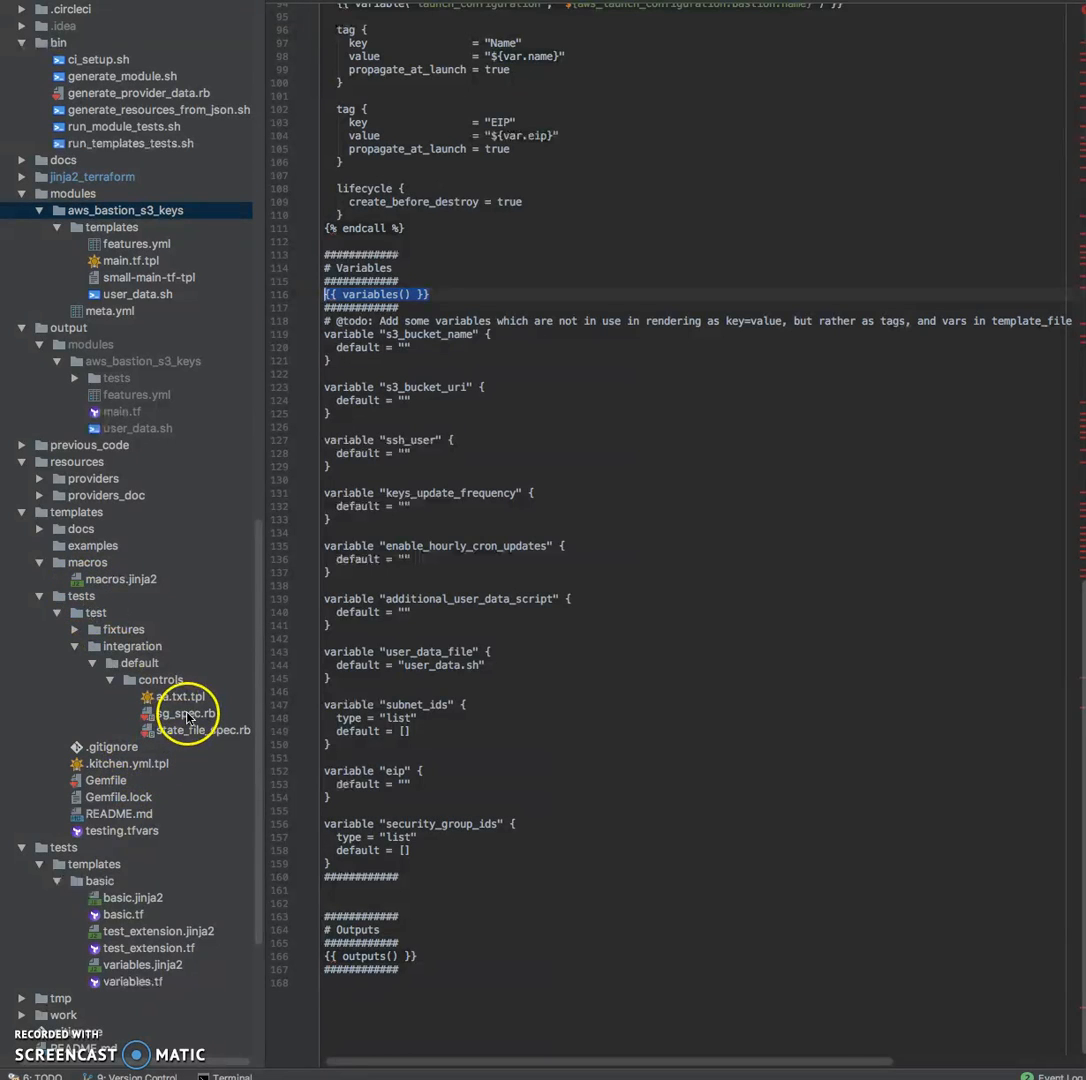
Expand build 42's test step logs, including integration tests showing Kitchen converging aws_bastion_s3_keys
click(184, 713)
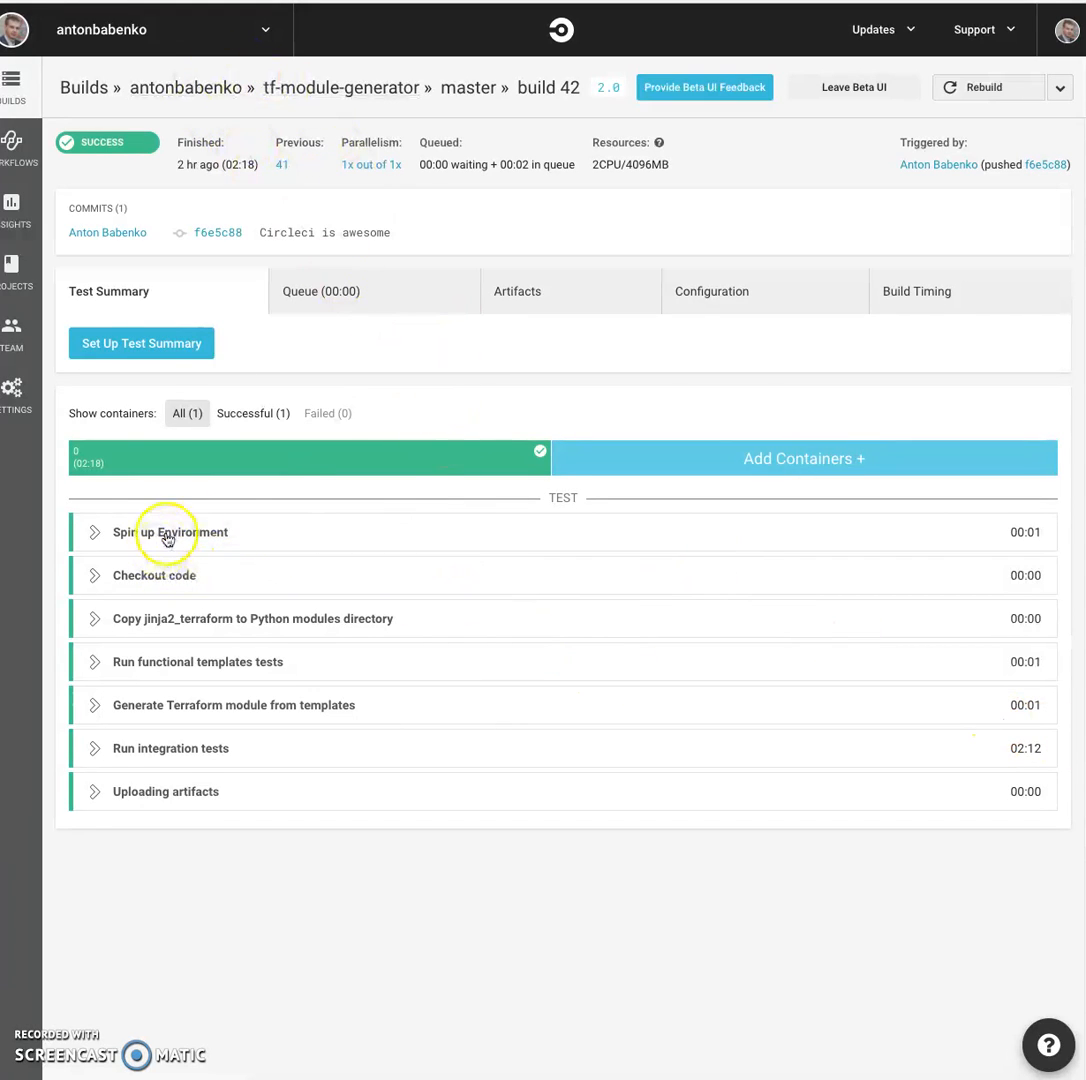
mouse_move(267, 550)
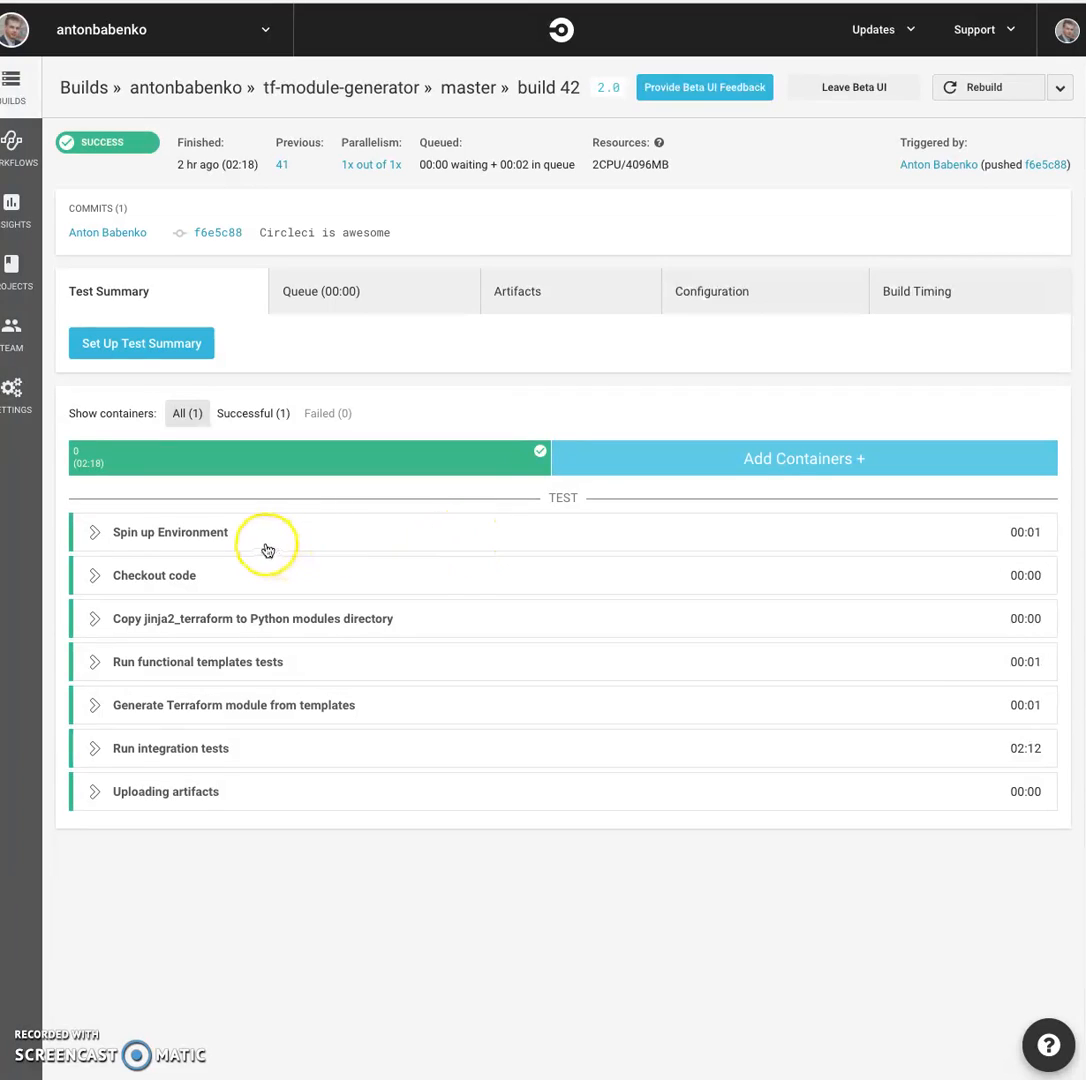
mouse_move(357, 596)
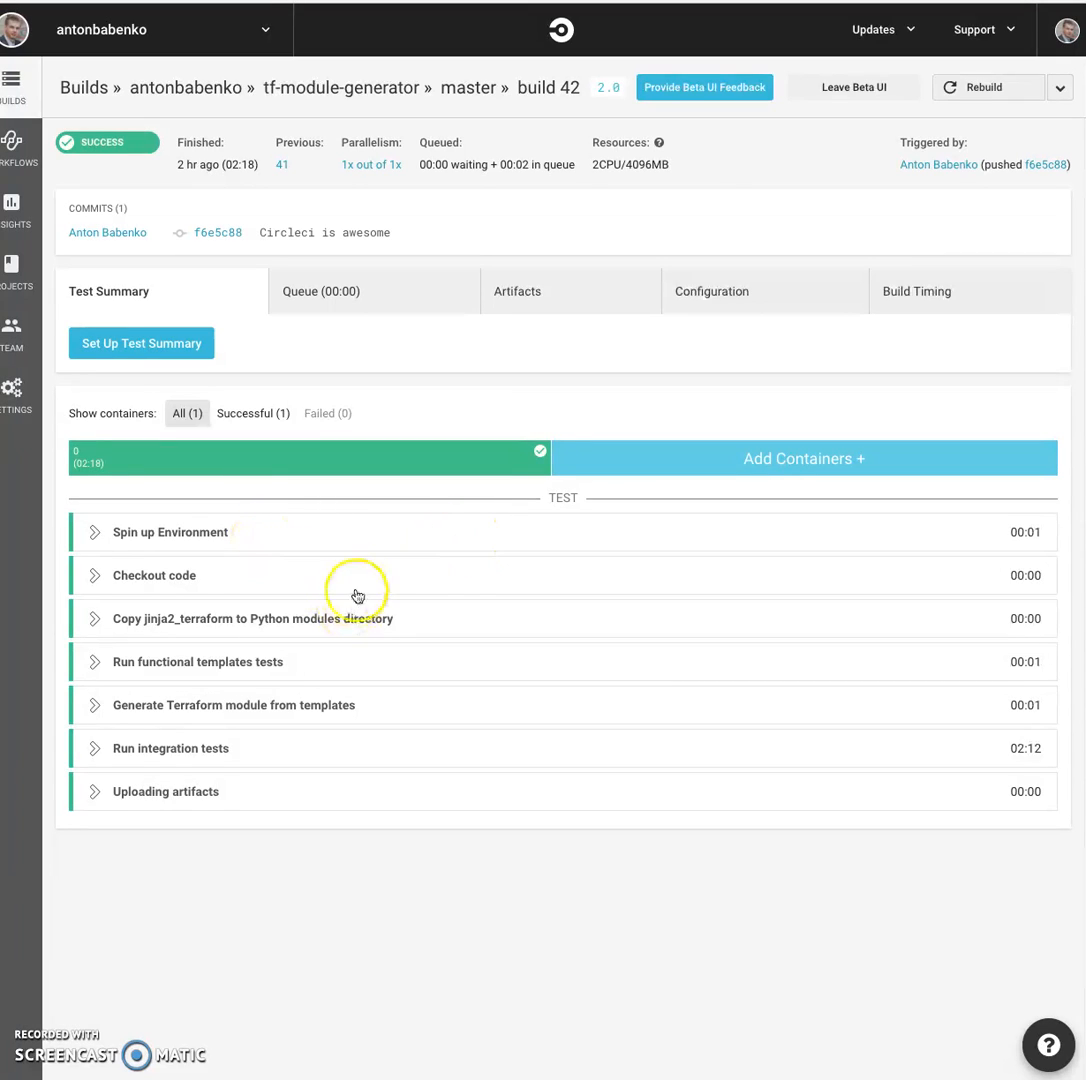
mouse_move(195, 762)
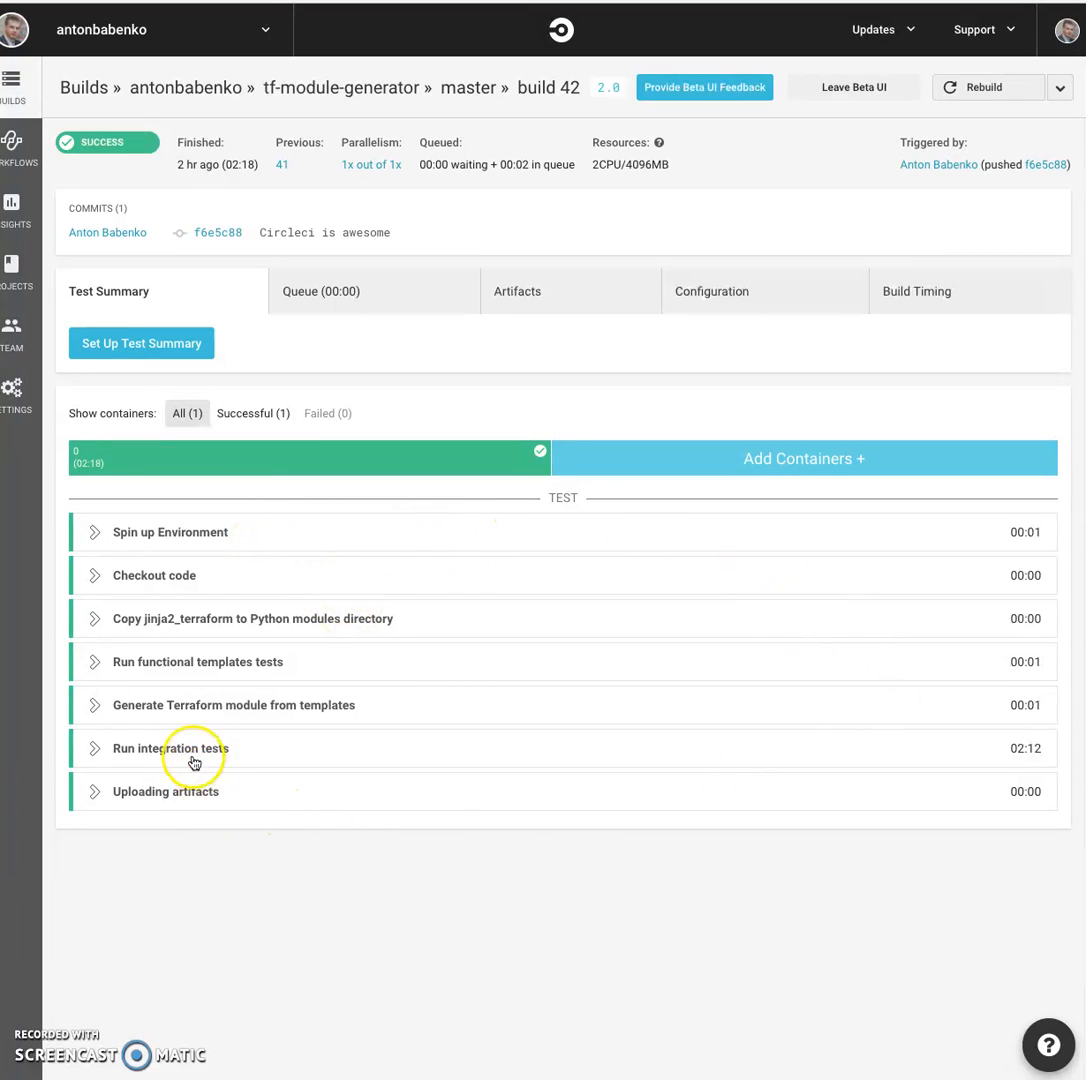
click(170, 748)
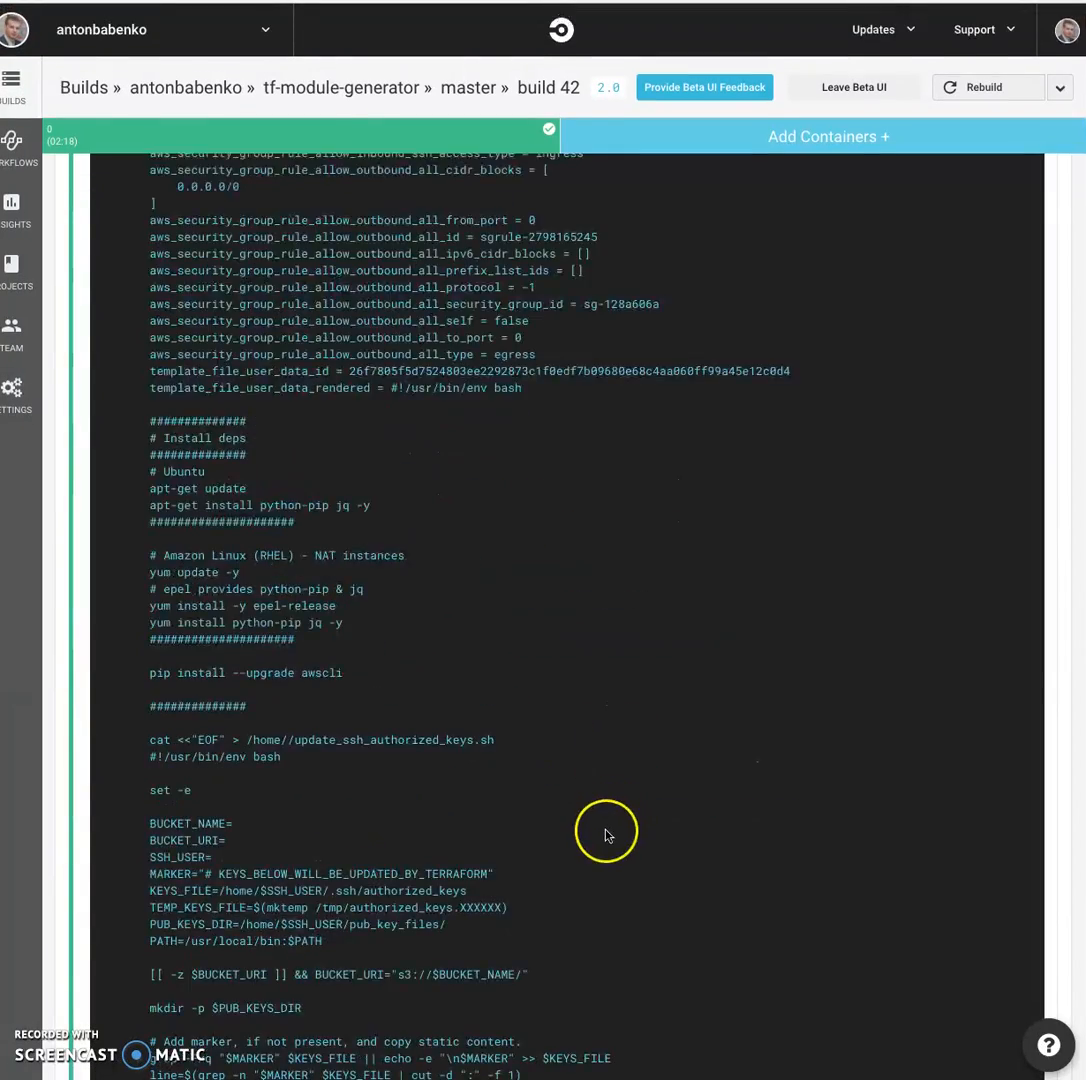
scroll(down, 3)
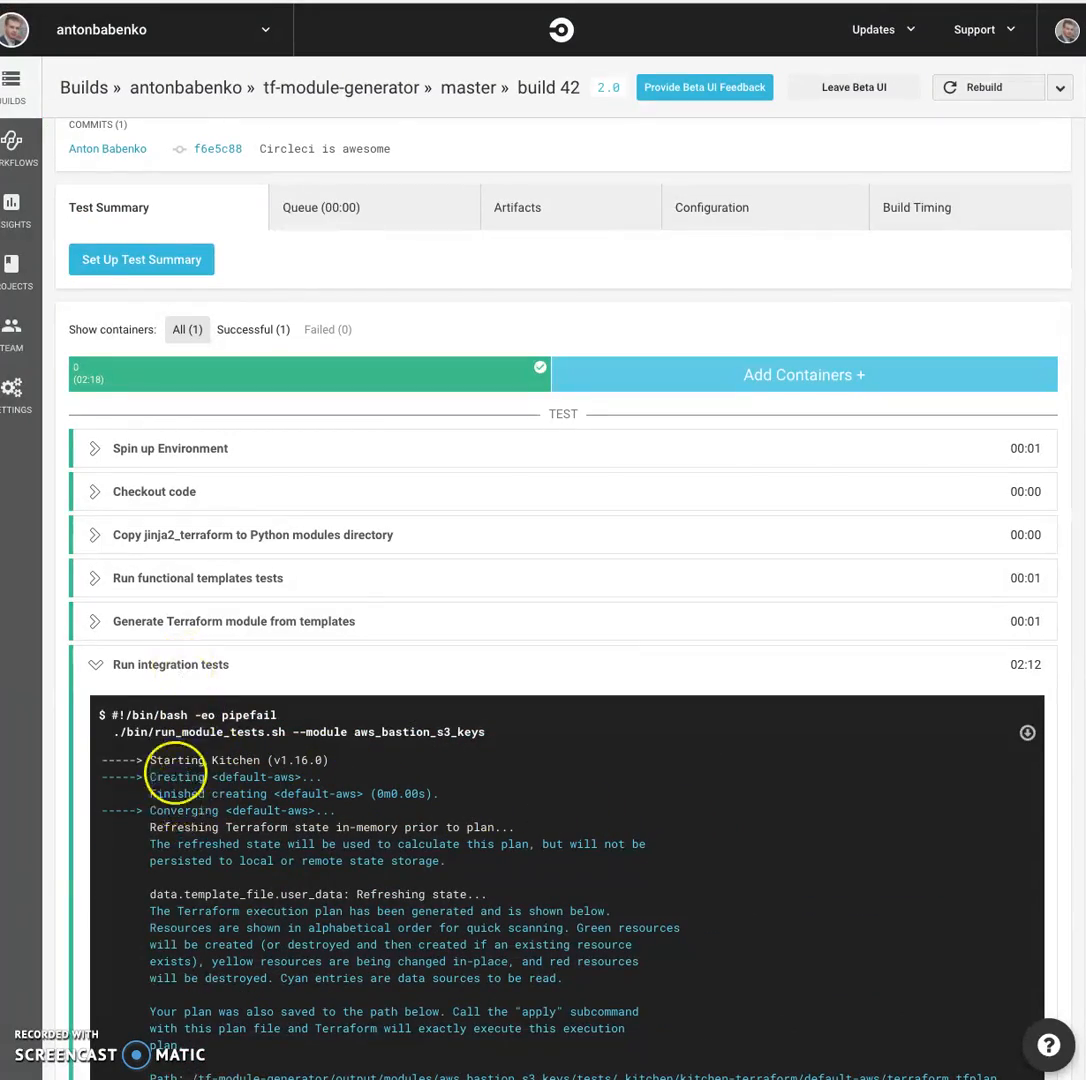
mouse_move(238, 581)
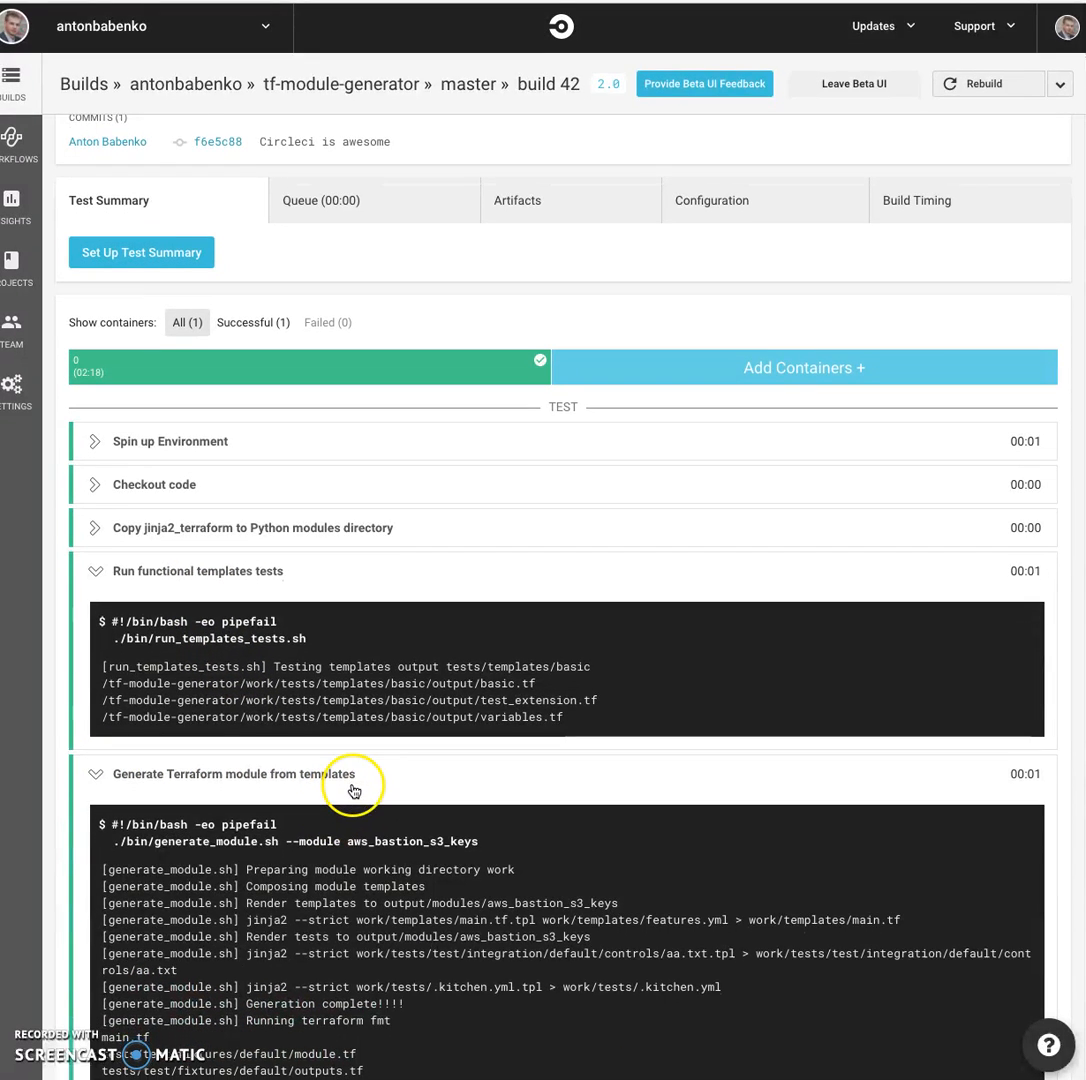
scroll(down, 3)
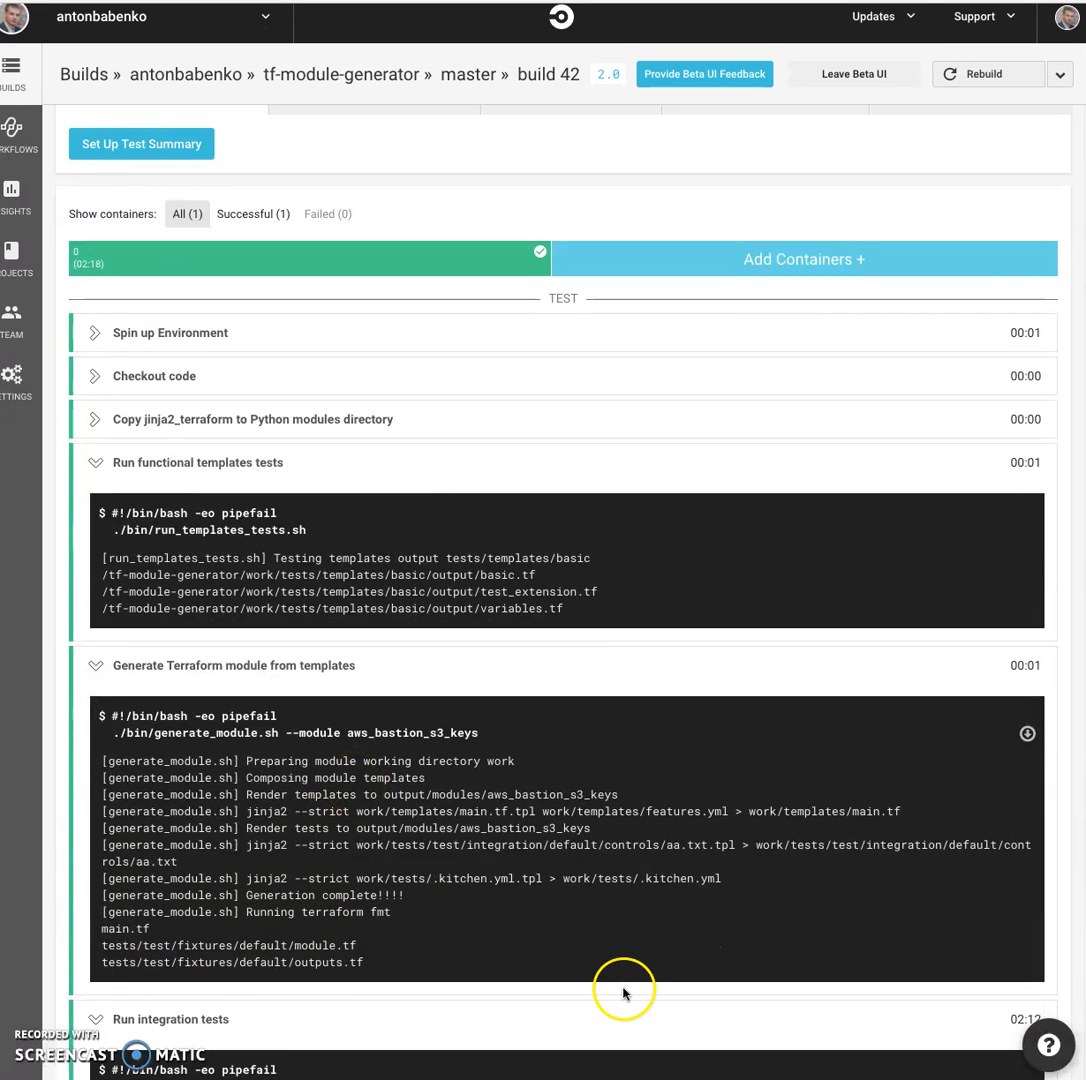
scroll(down, 3)
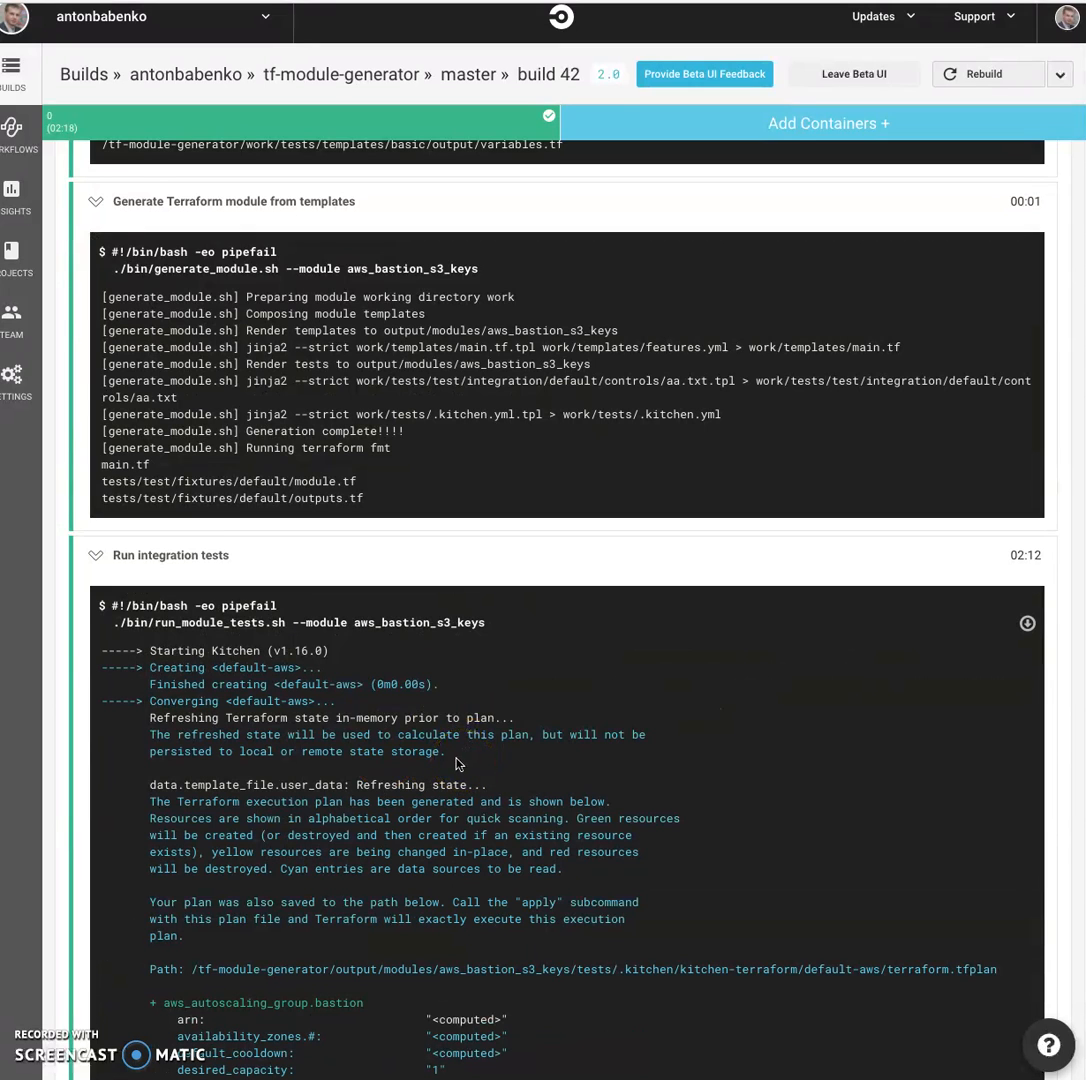
scroll(down, 3)
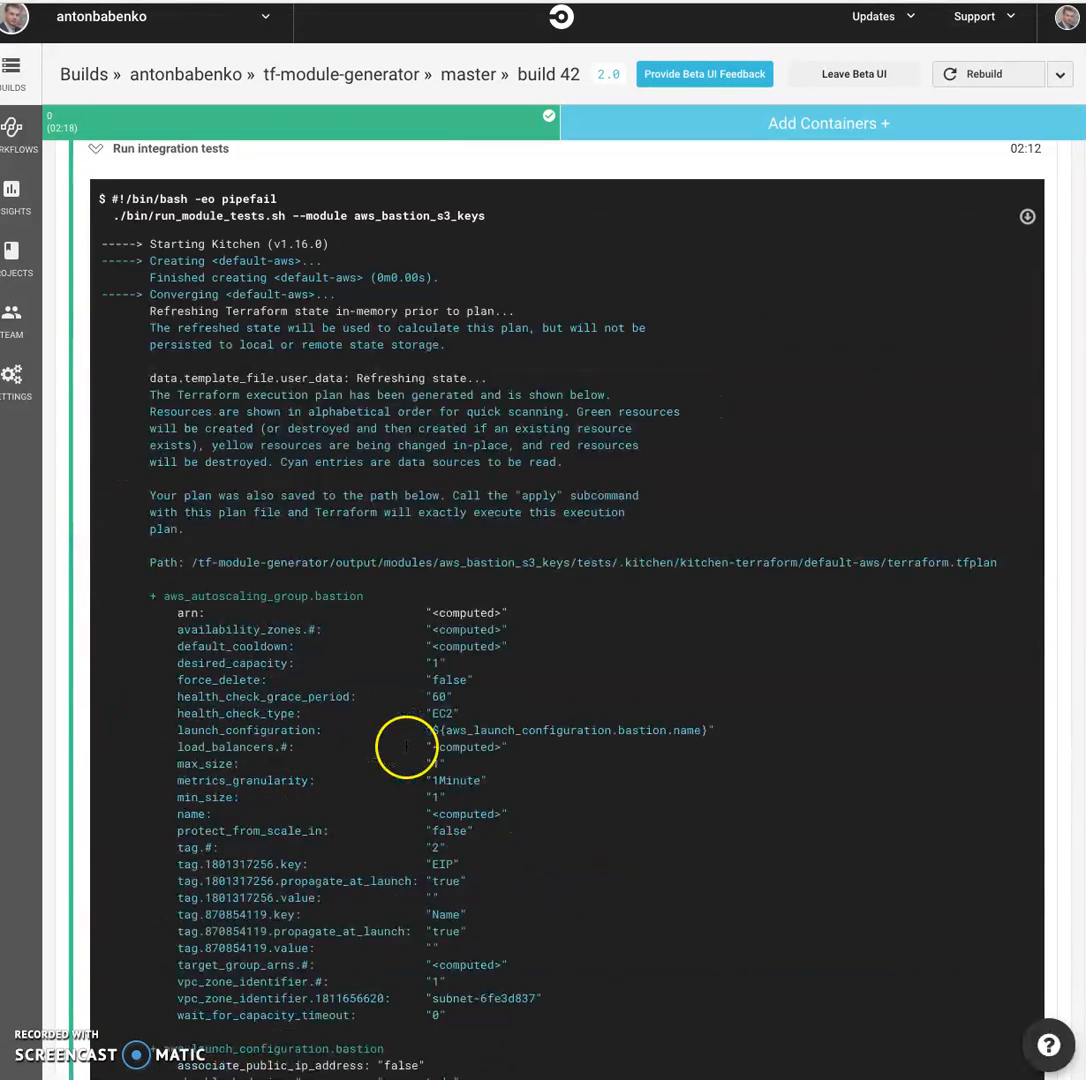
scroll(down, 3)
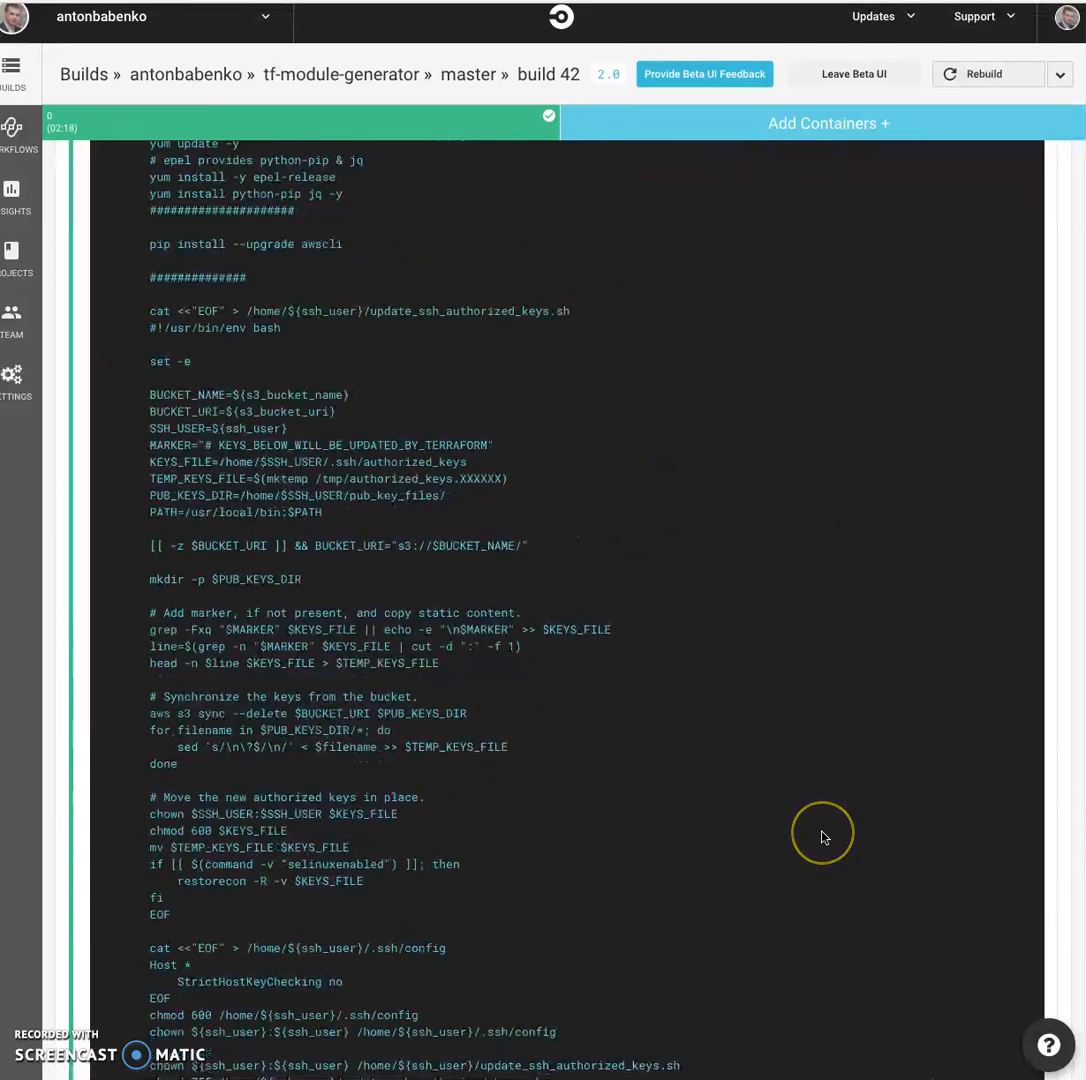
scroll(down, 3)
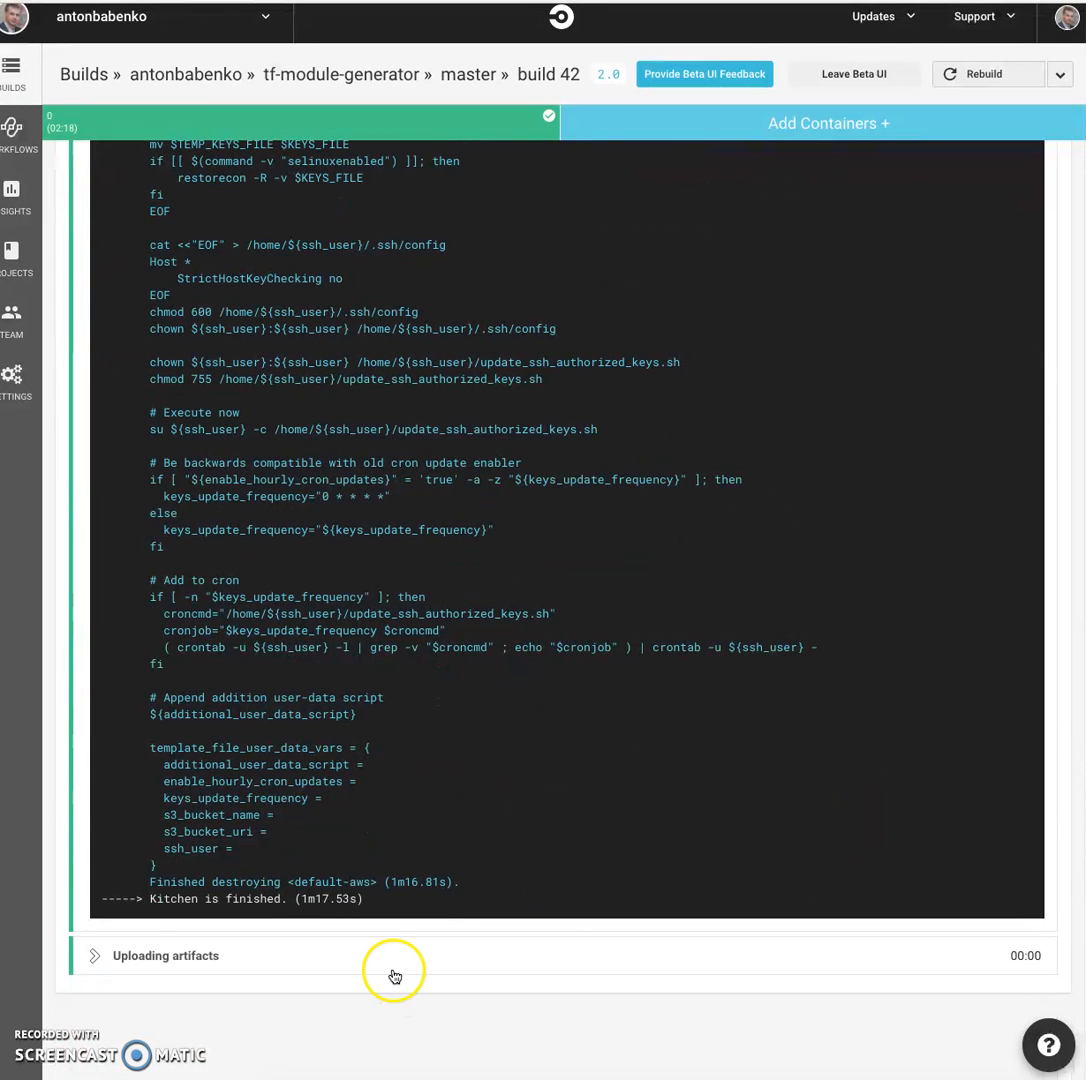